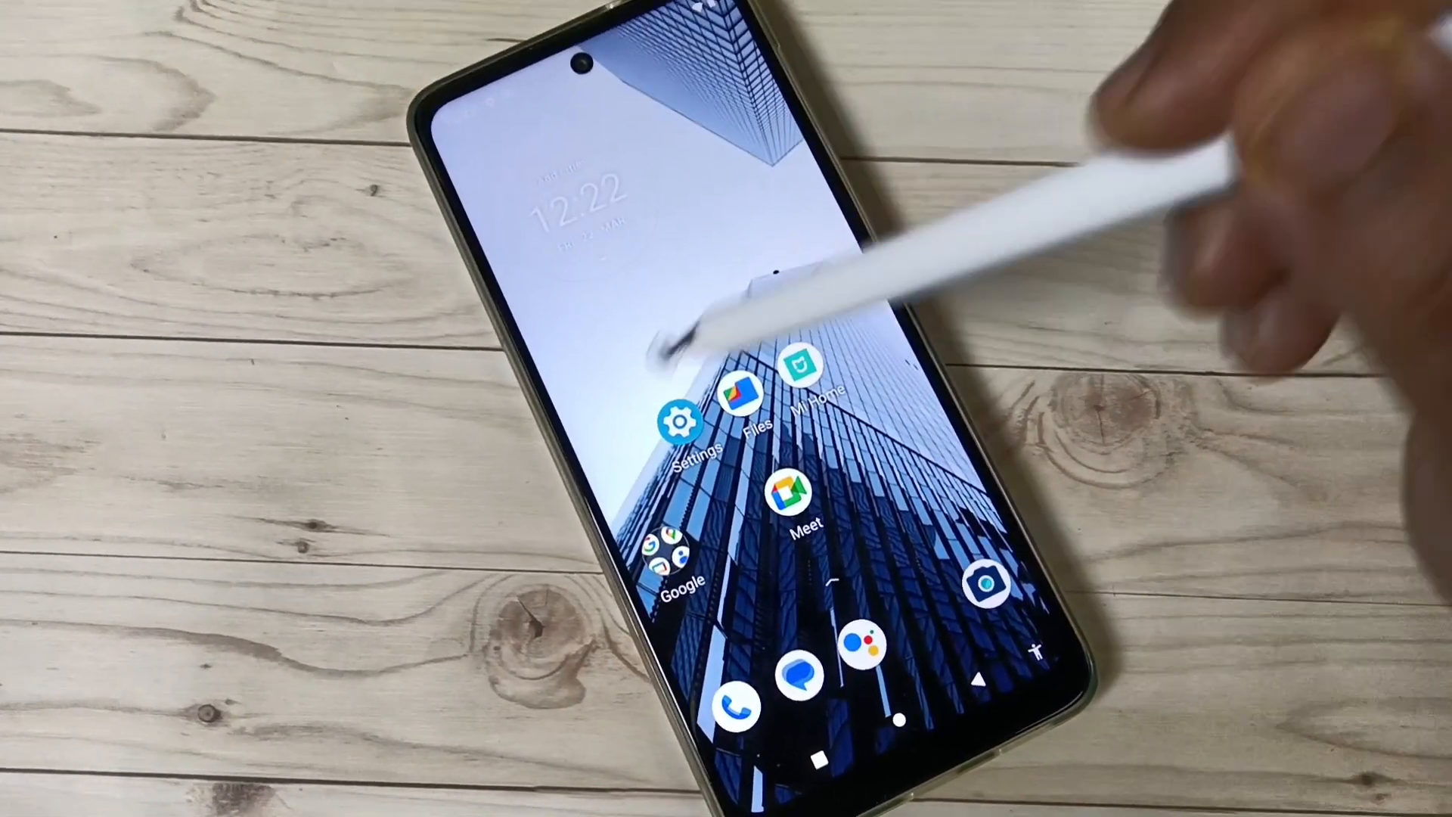
- Go from the home screen into Settings and onto the About phone page with the build number
{"action": "left_click", "coordinate": [677, 417]}
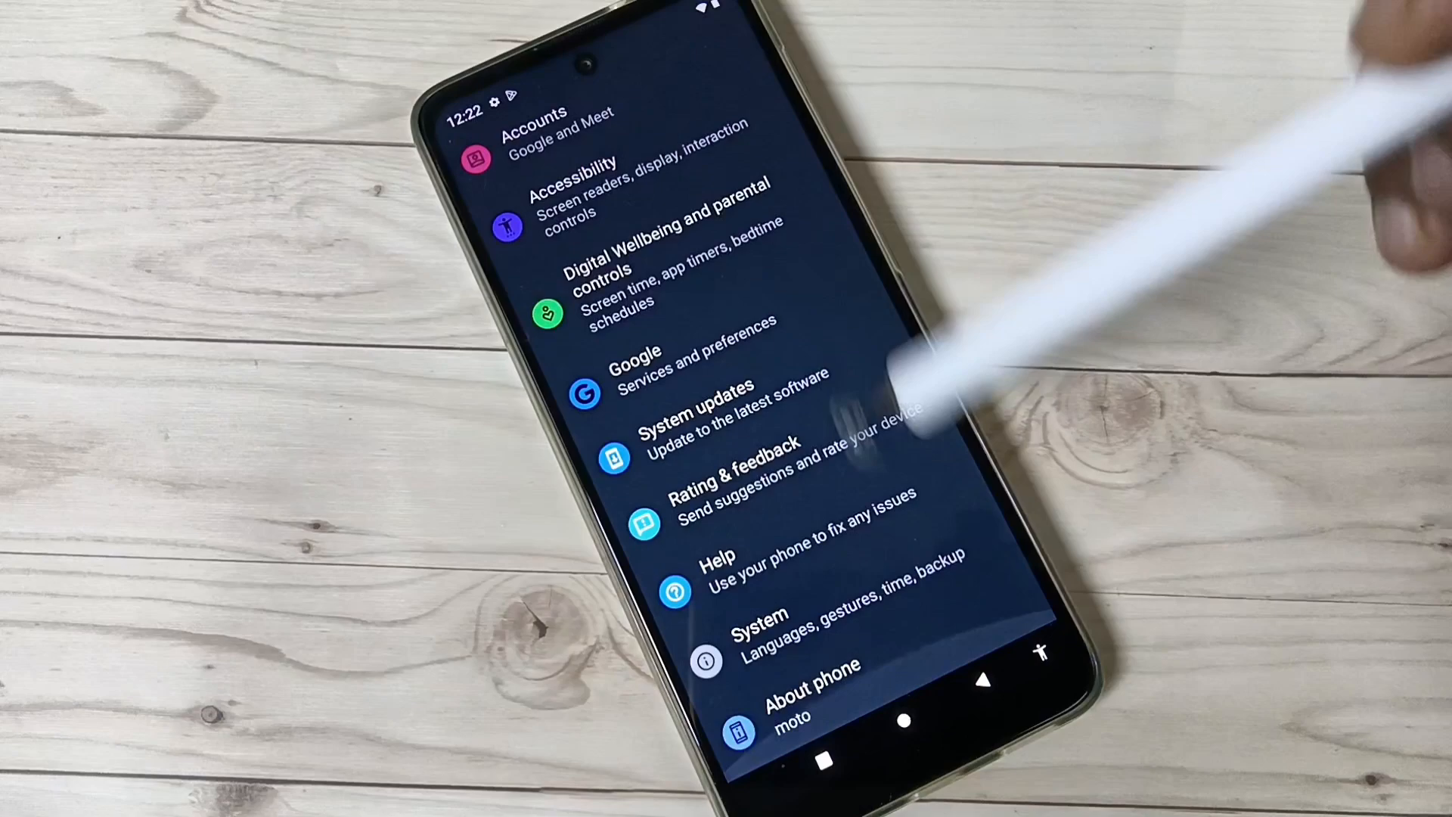
{"action": "left_click", "coordinate": [813, 689]}
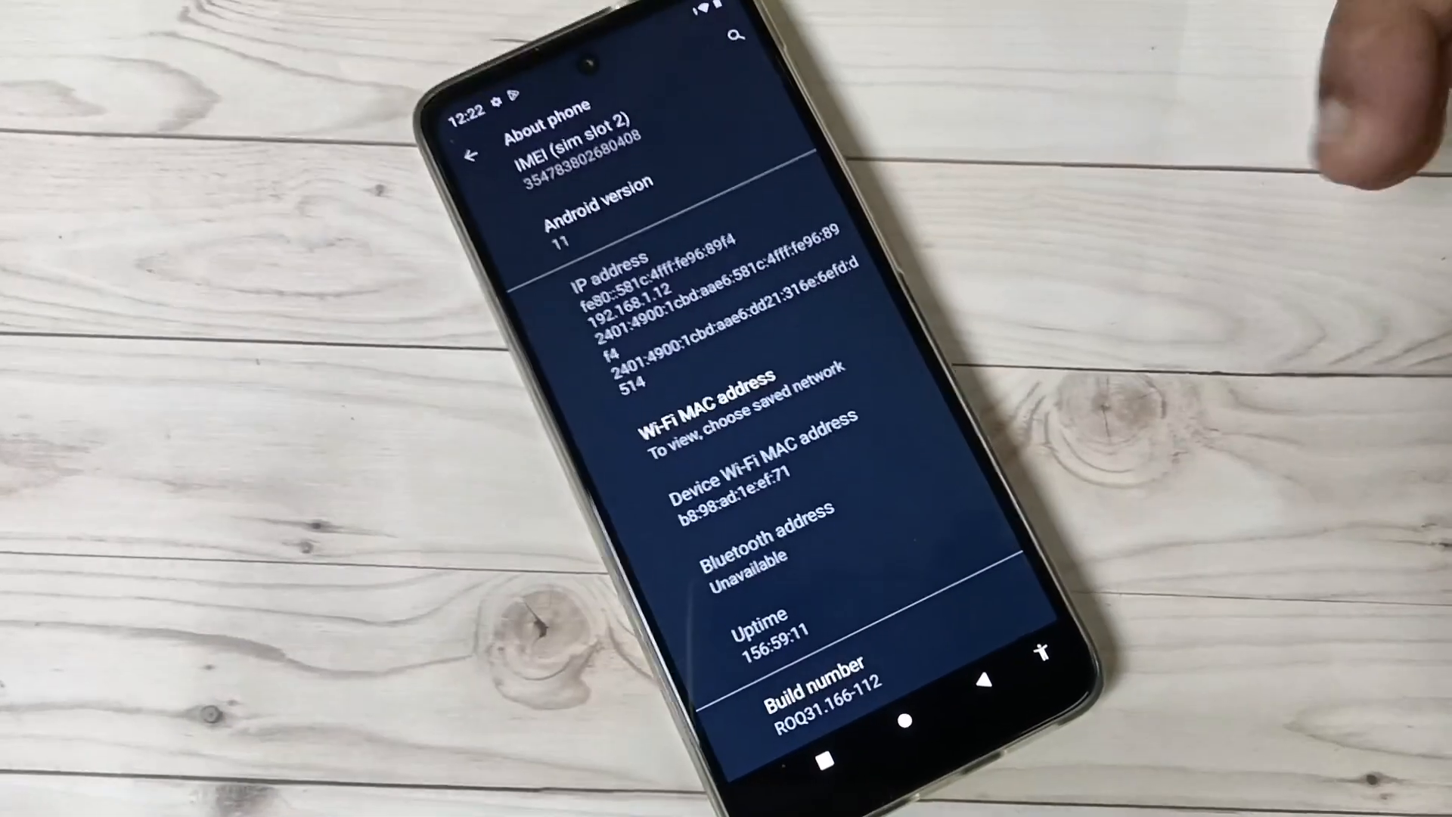
- Unlock developer mode via repeated Build number taps, then reach Developer options under System
{"action": "left_click", "coordinate": [815, 678]}
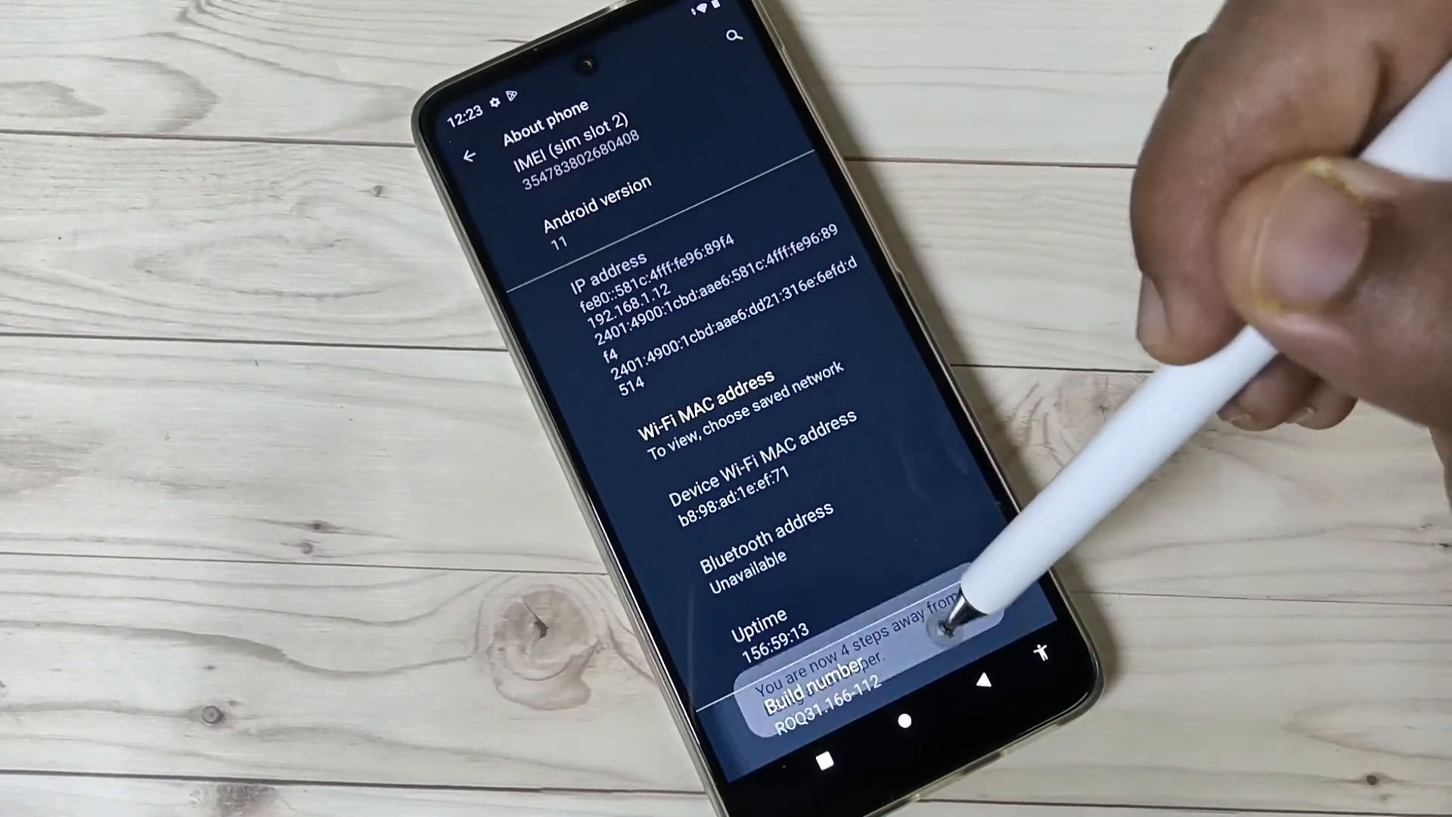
{"action": "left_click", "coordinate": [807, 676]}
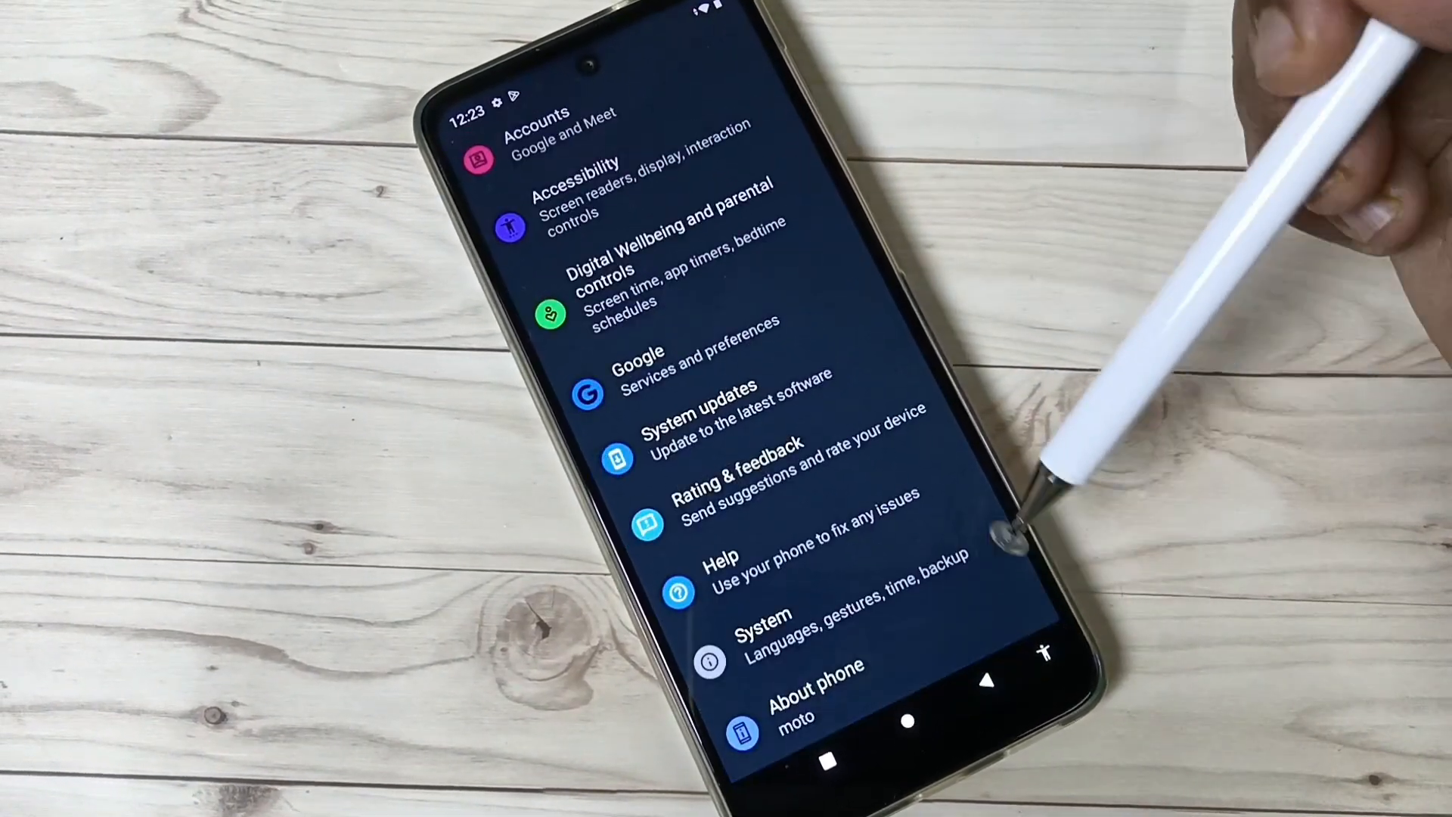
{"action": "left_click", "coordinate": [762, 634]}
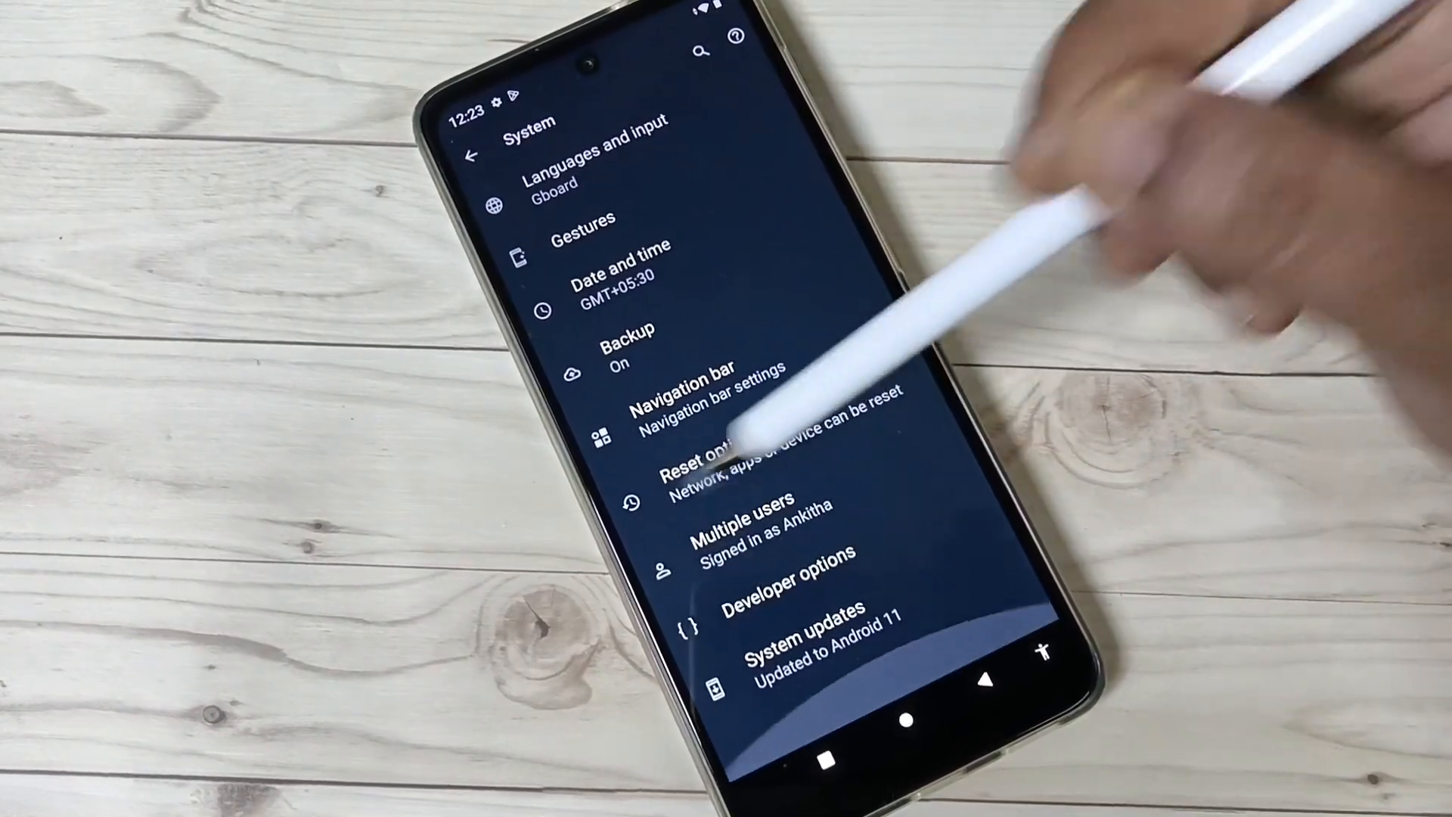
{"action": "left_click", "coordinate": [785, 588]}
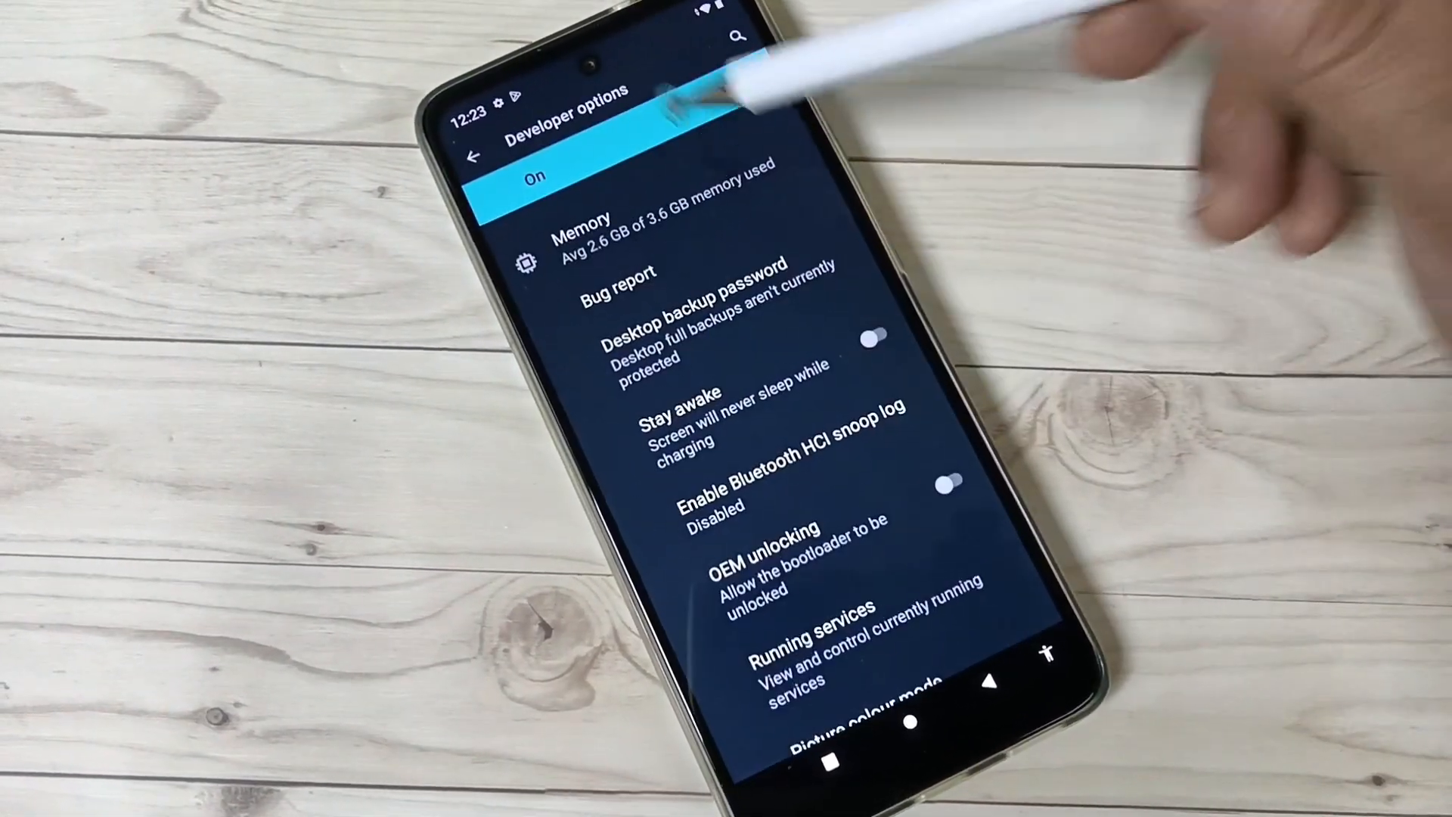
- Scroll the Developer options list down until the Debugging section with USB debugging is visible
{"action": "scroll", "scroll_direction": "down", "scroll_amount": 3}
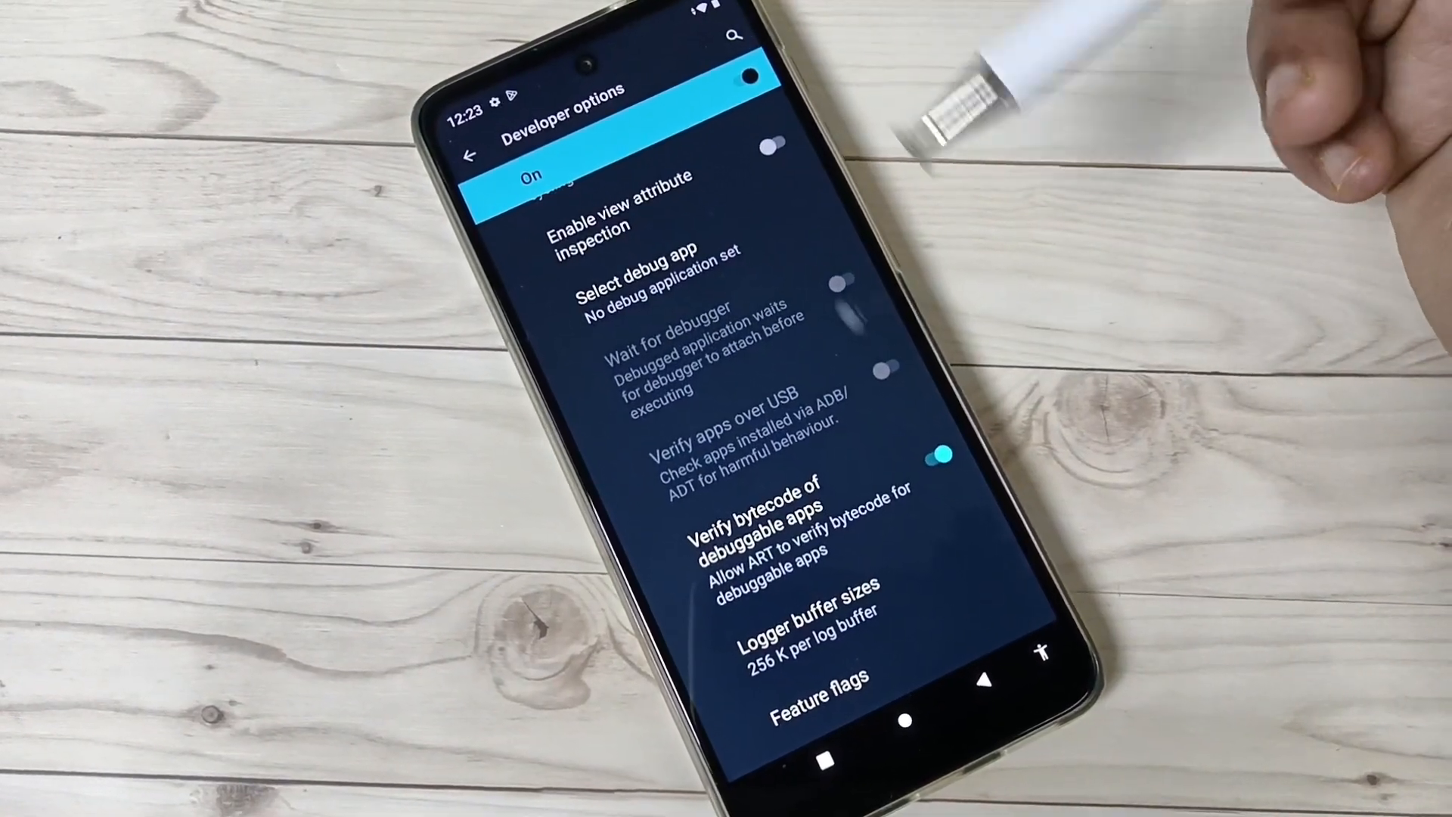
{"action": "scroll", "scroll_direction": "down", "scroll_amount": 3}
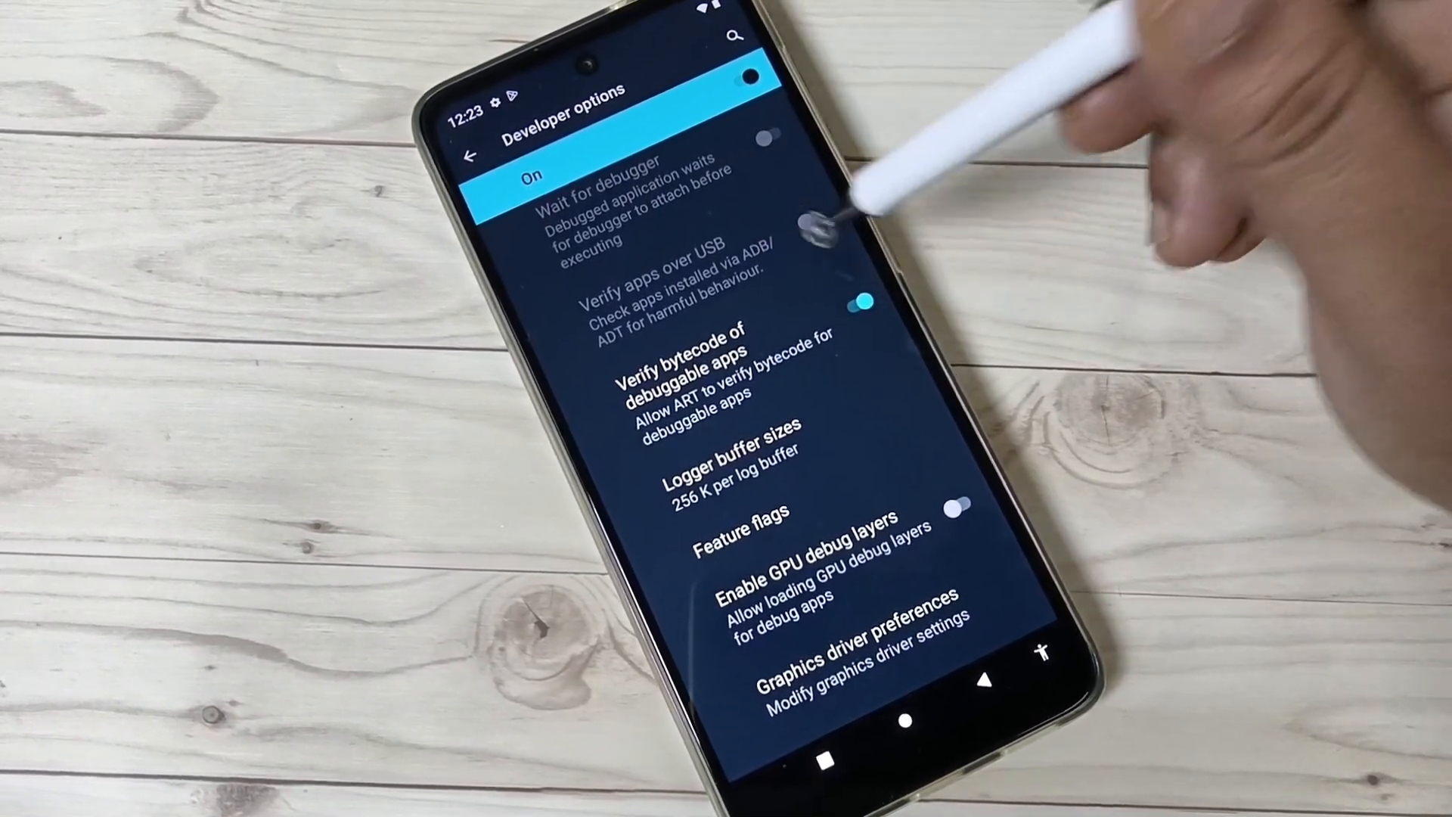
{"action": "scroll", "scroll_direction": "down", "scroll_amount": 3}
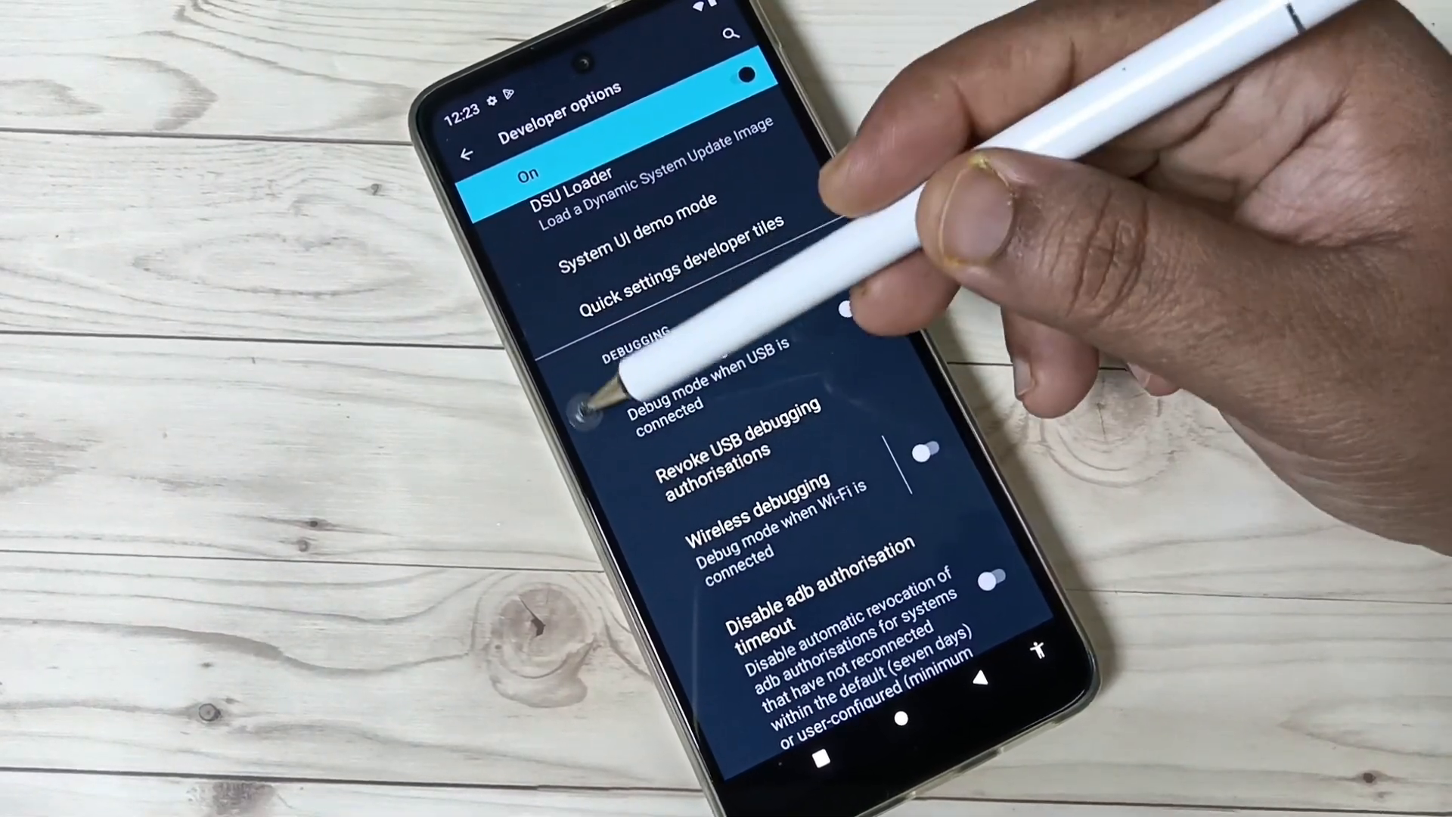
{"action": "scroll", "scroll_direction": "down", "scroll_amount": 3}
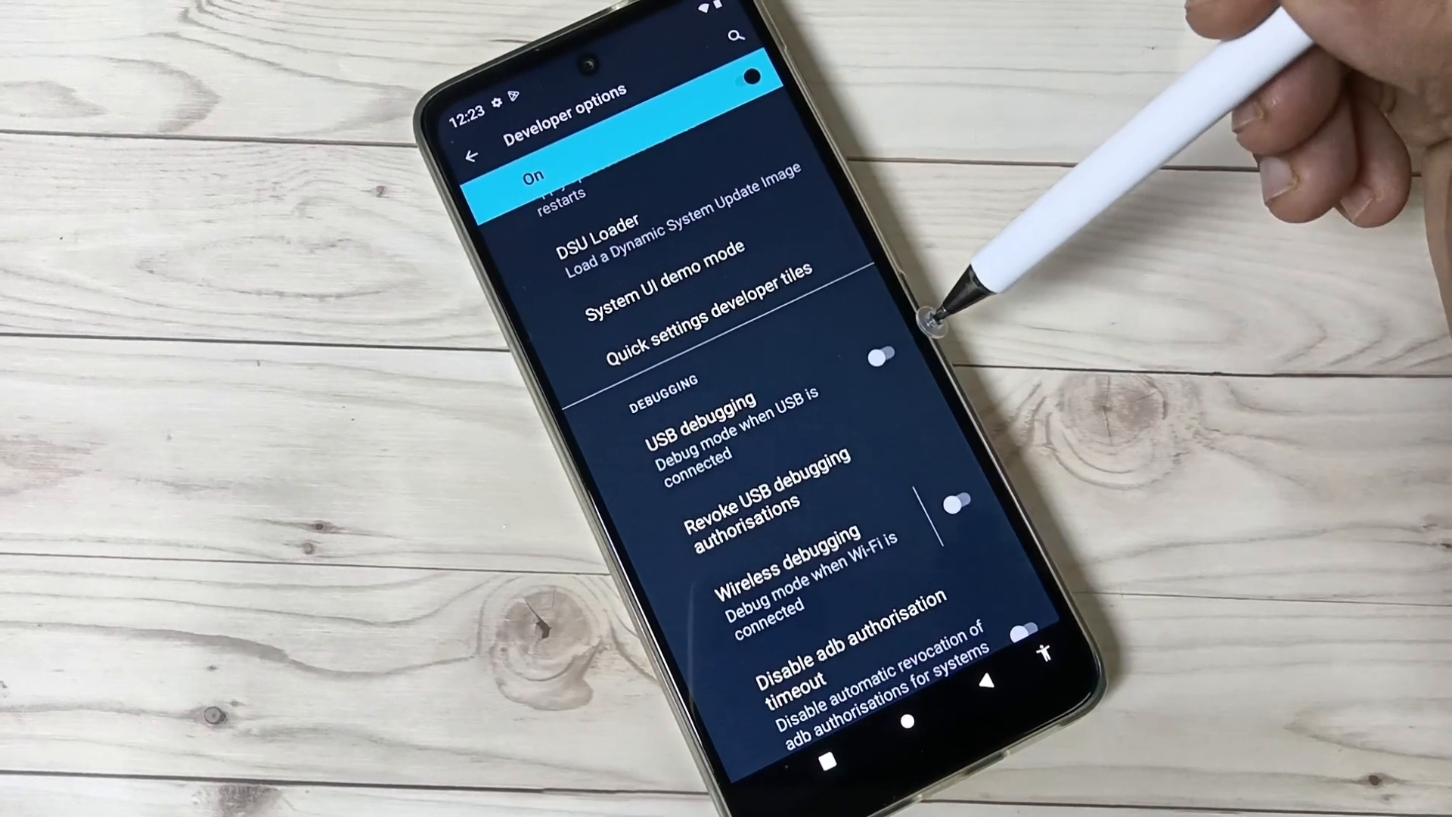
- Switch the USB debugging toggle on and confirm OK in the Allow USB debugging warning
{"action": "left_click", "coordinate": [851, 362]}
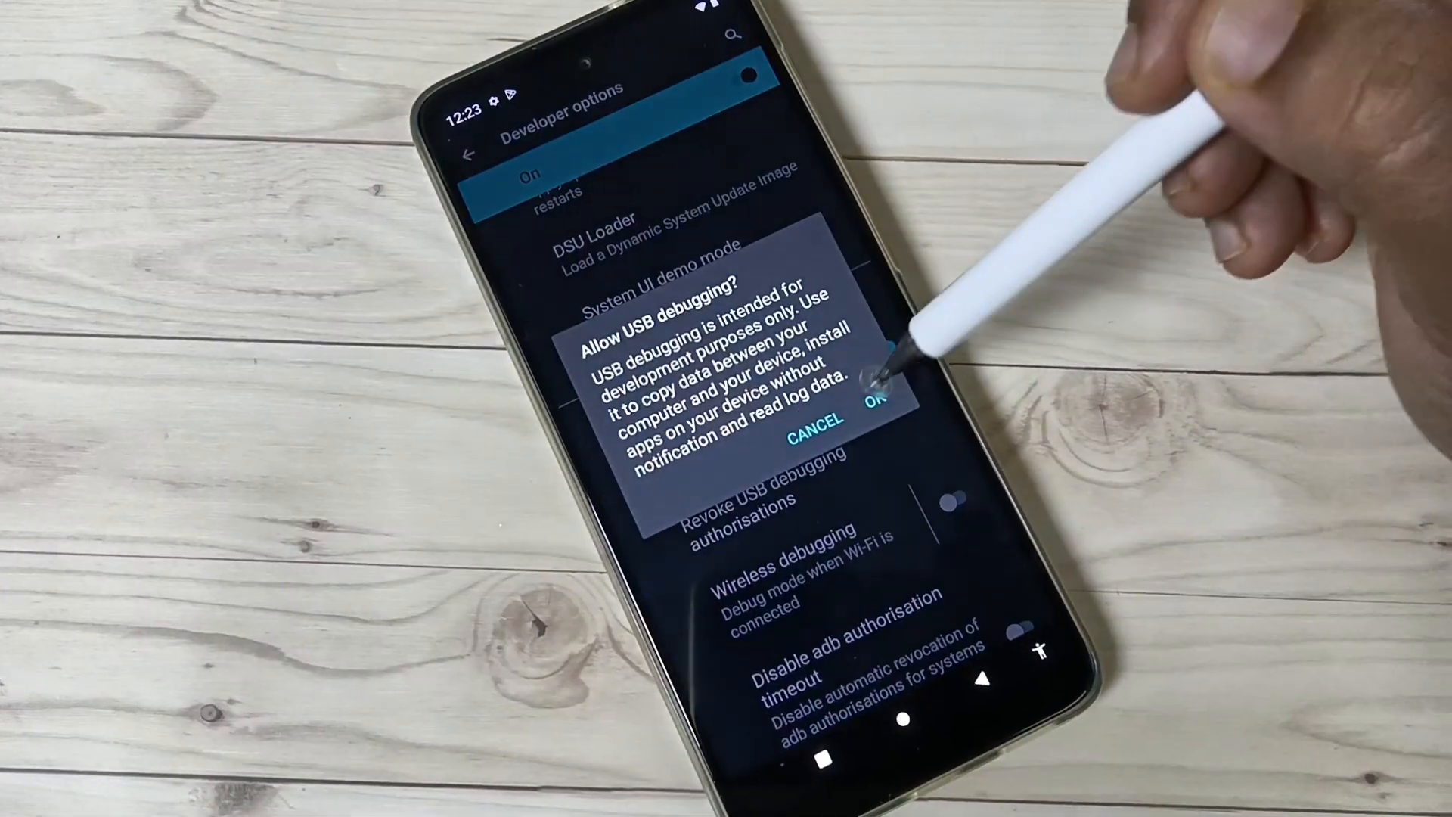
{"action": "left_click", "coordinate": [876, 398]}
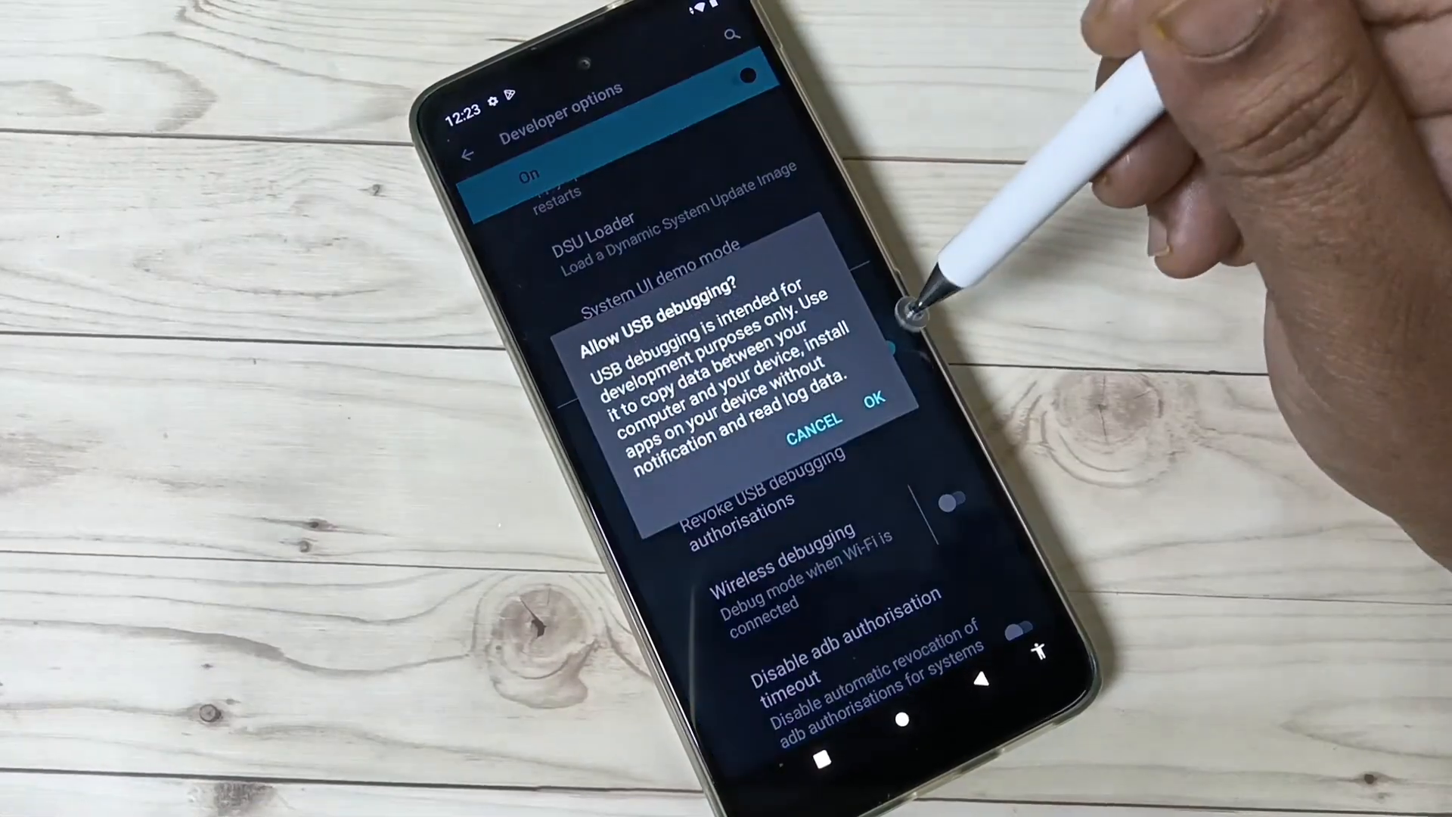
{"action": "left_click", "coordinate": [874, 416]}
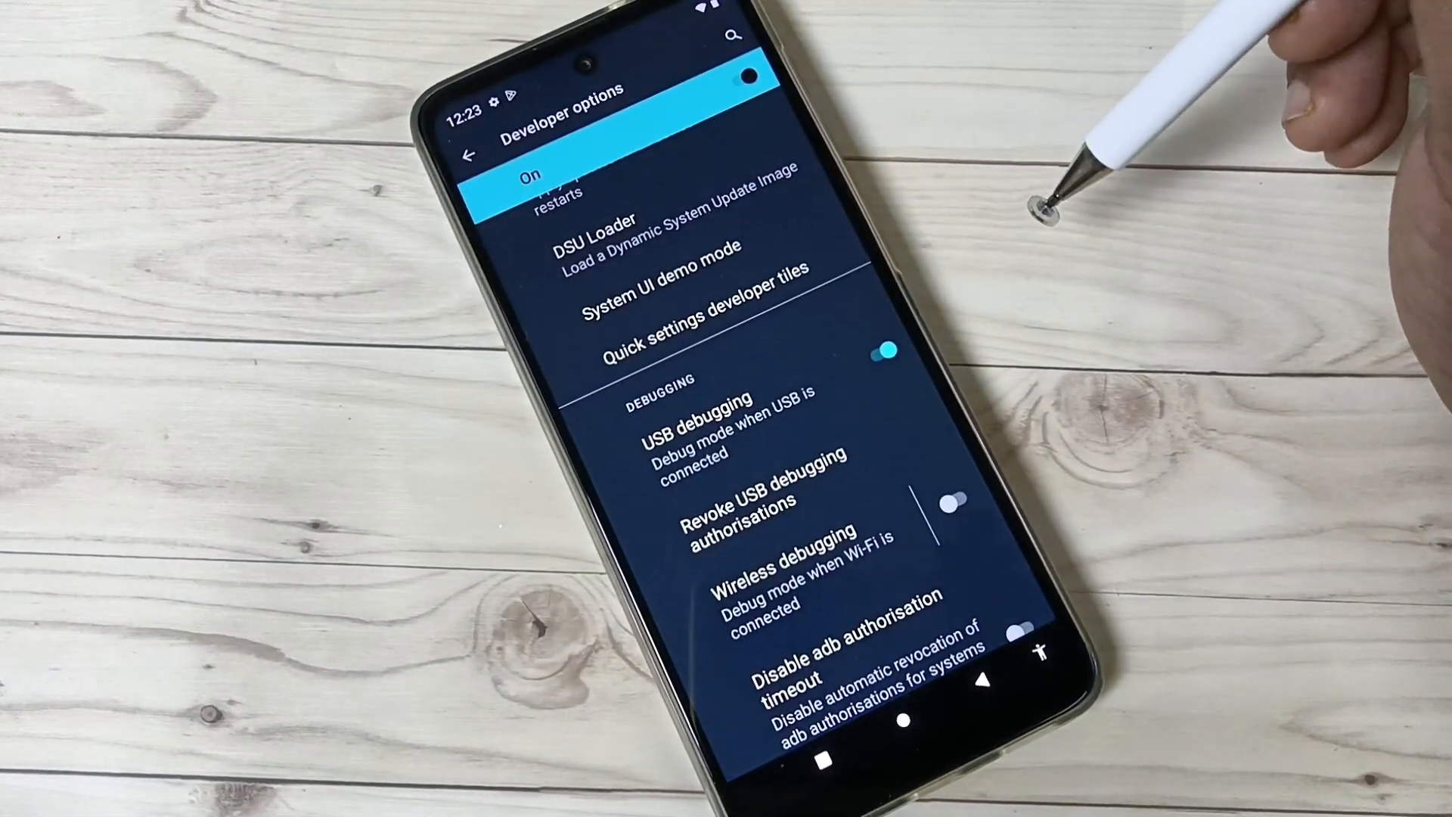